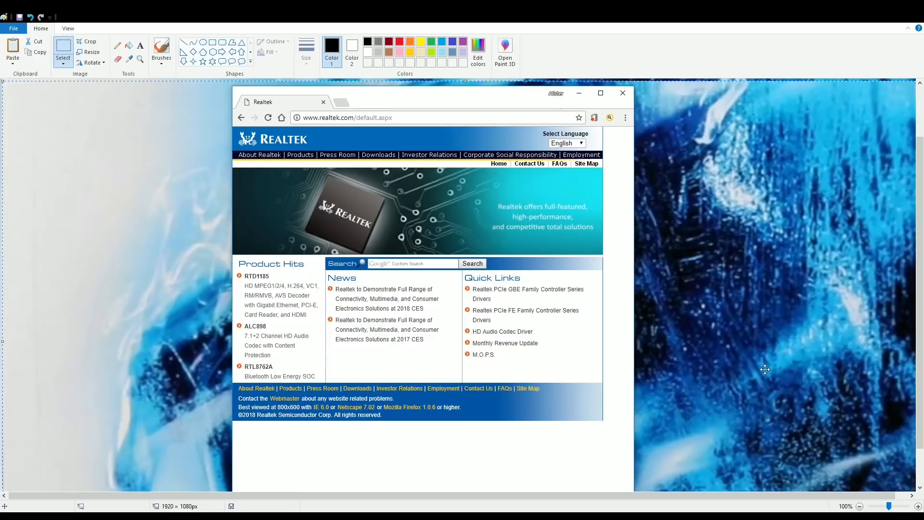
Reach the High Definition Audio Codecs (Software) downloads and accept the 'I accept to the above' notice
{"action": "left_click", "coordinate": [600, 93]}
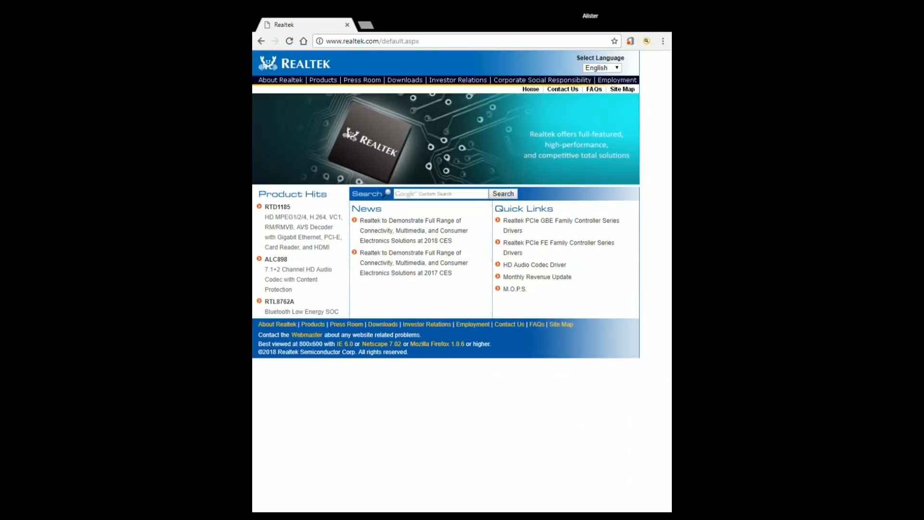
{"action": "left_click", "coordinate": [405, 80]}
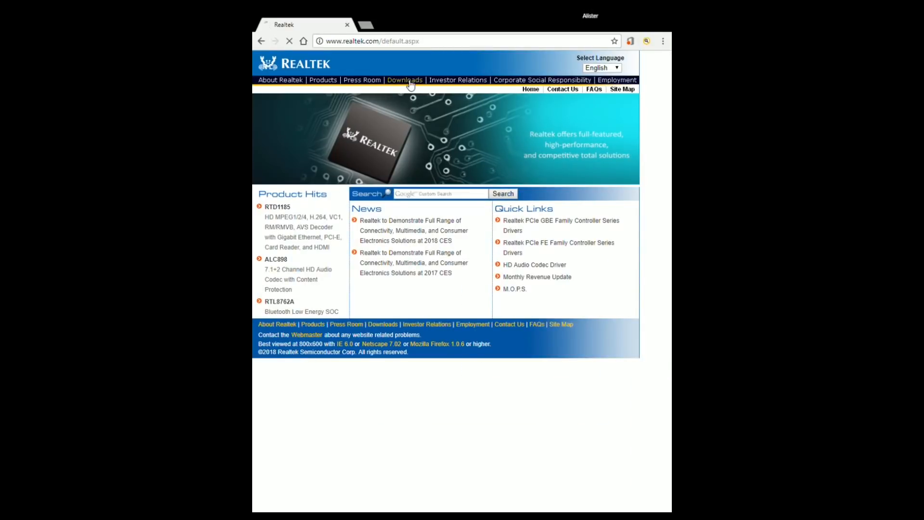
{"action": "left_click", "coordinate": [405, 80]}
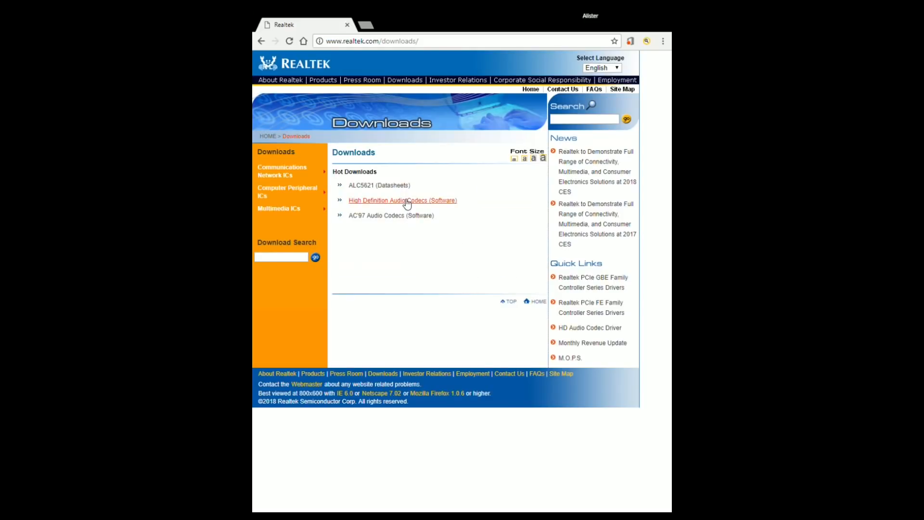
{"action": "left_click", "coordinate": [402, 200]}
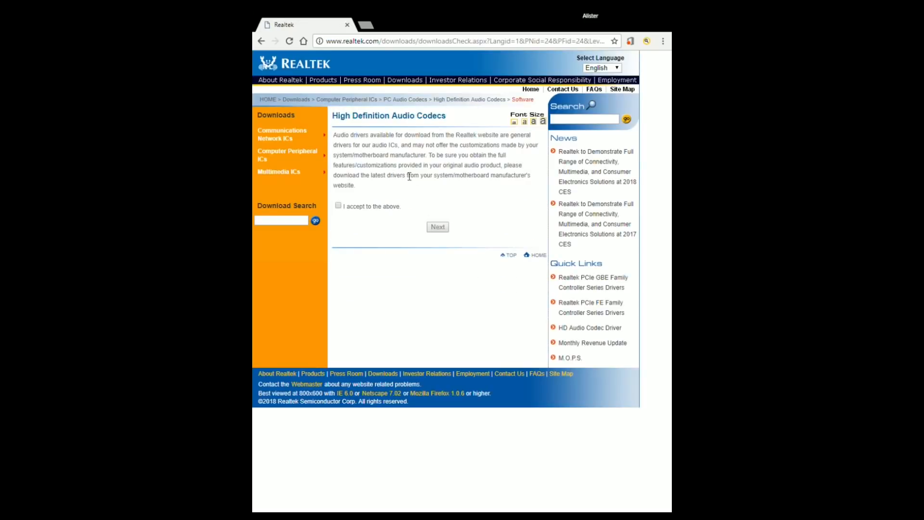
{"action": "left_click", "coordinate": [337, 205]}
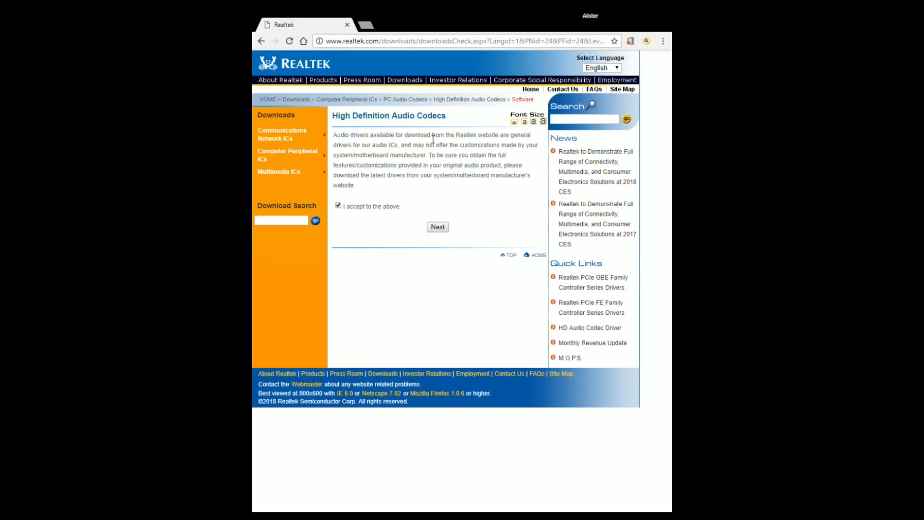
{"action": "mouse_move", "coordinate": [389, 146]}
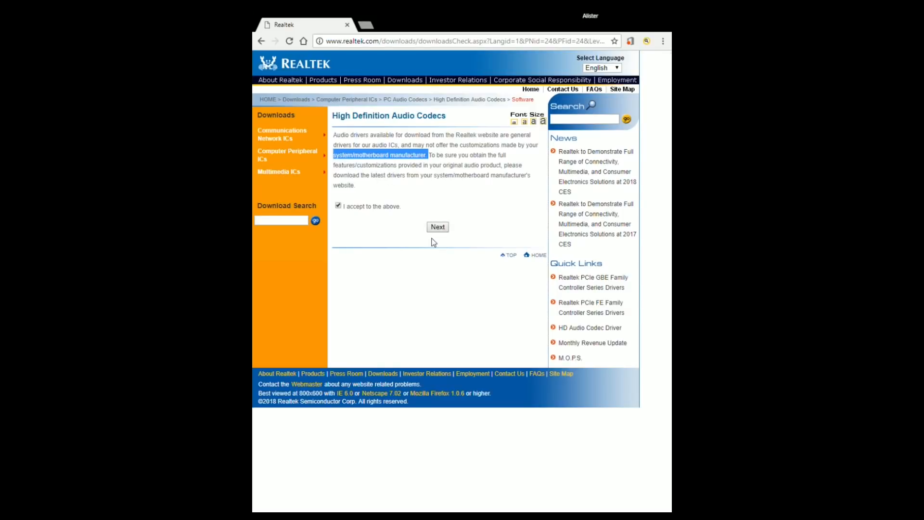
{"action": "mouse_move", "coordinate": [435, 270]}
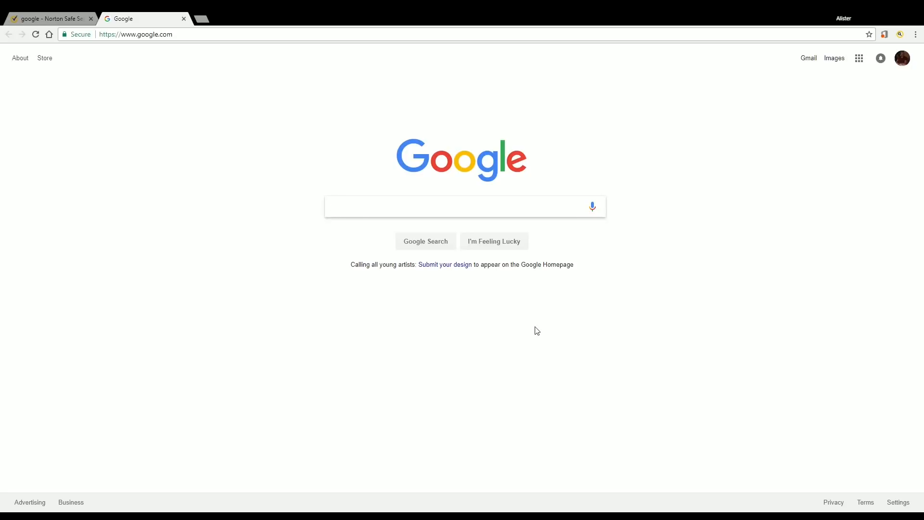
{"action": "mouse_move", "coordinate": [371, 381]}
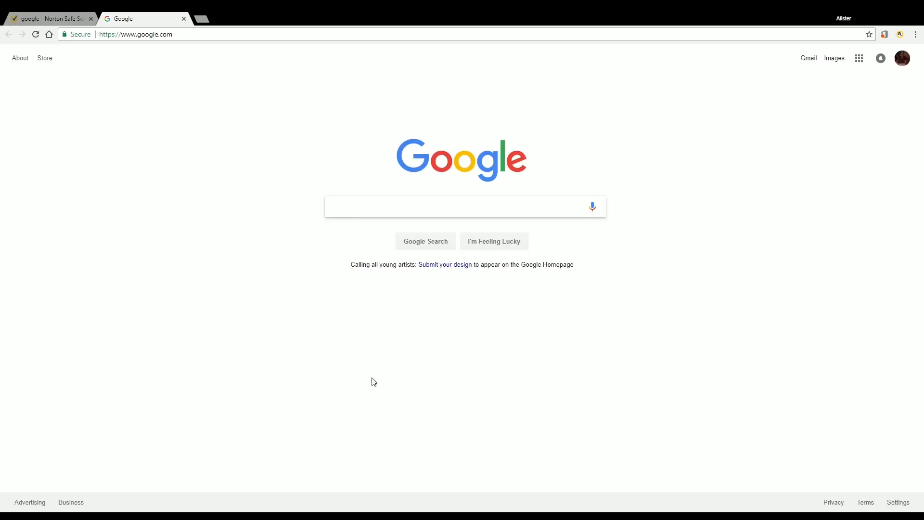
{"action": "mouse_move", "coordinate": [78, 464]}
{"action": "type", "text": "cmd"}
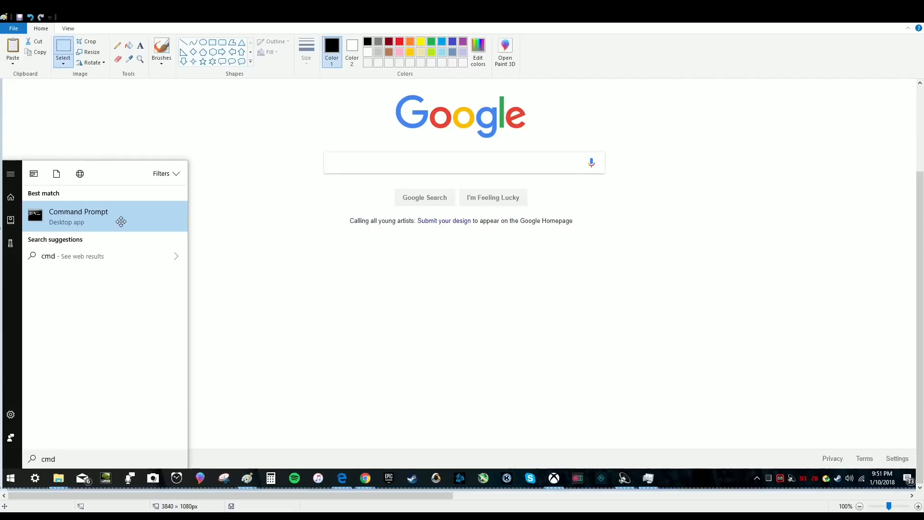
{"action": "mouse_move", "coordinate": [878, 133]}
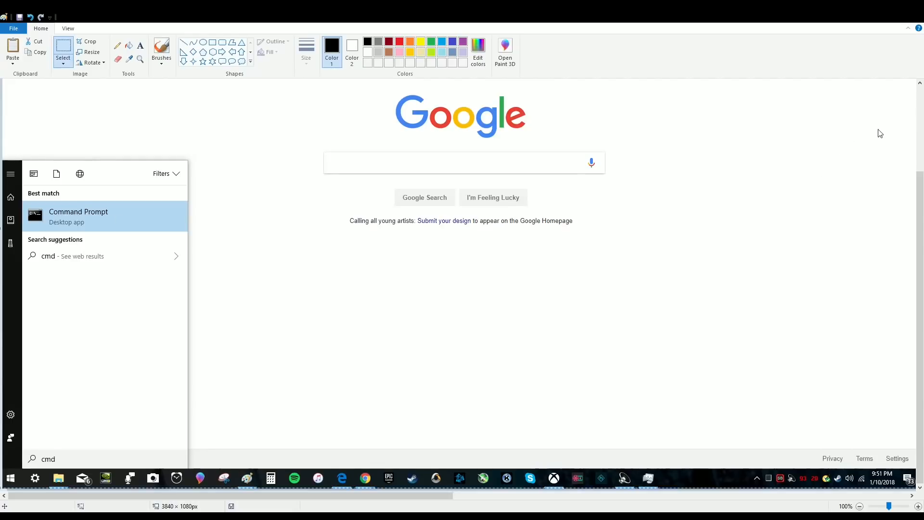
Launch Command Prompt from the Start menu search for 'cmd'
{"action": "left_click", "coordinate": [77, 216]}
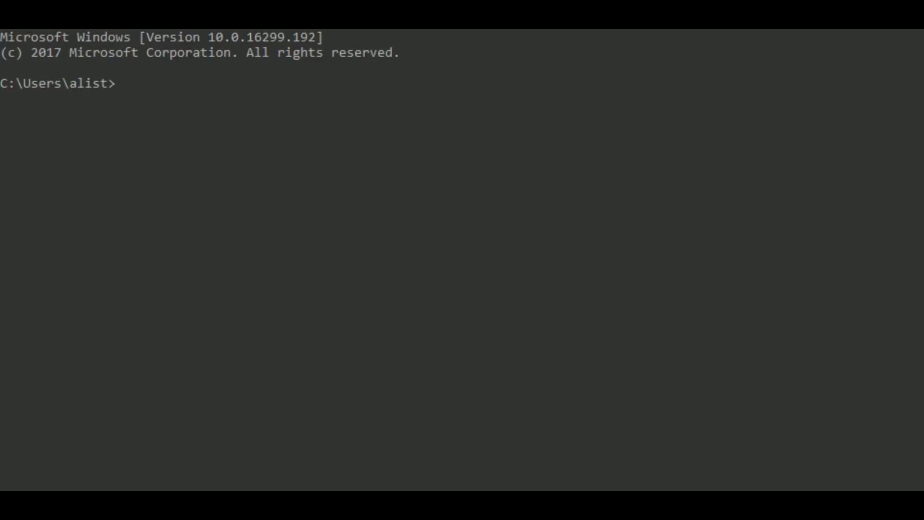
Run 'wmic baseboard get product' to report the motherboard model TUF Z270 MARK 2
{"action": "type", "text": "w"}
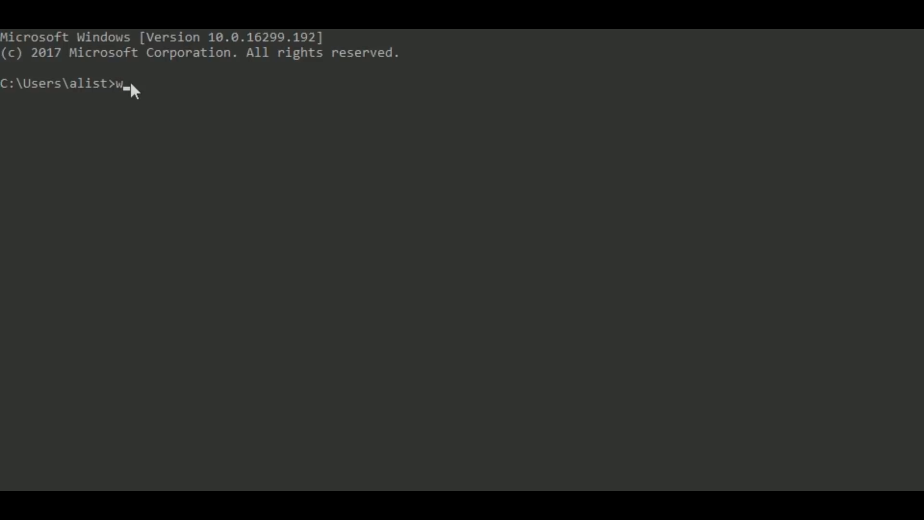
{"action": "type", "text": "mic"}
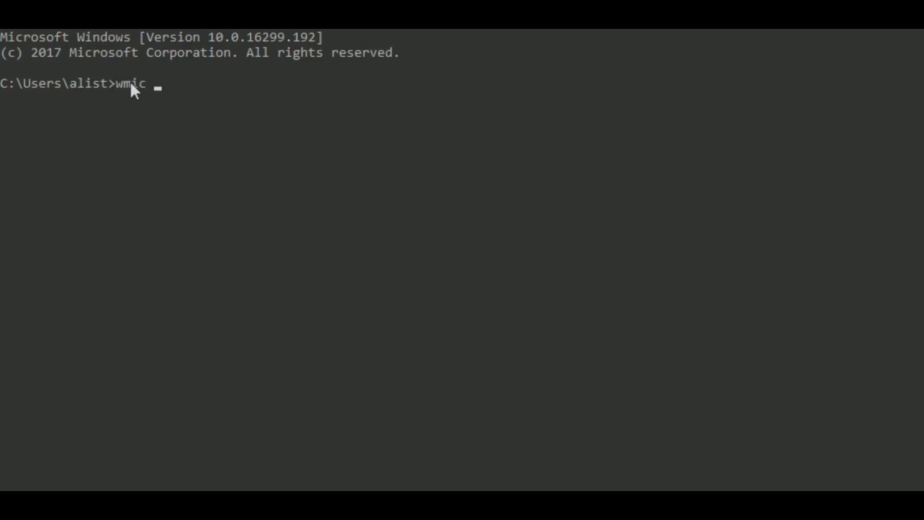
{"action": "type", "text": "ba"}
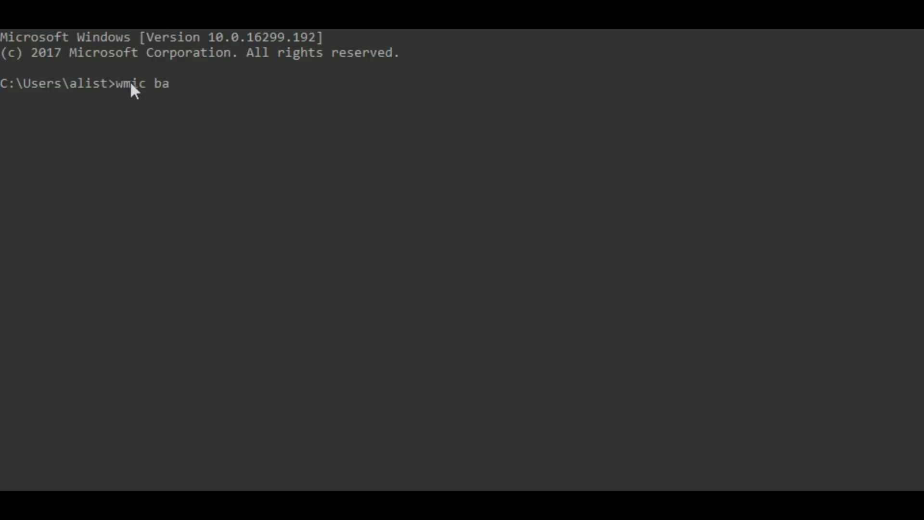
{"action": "type", "text": "seboard"}
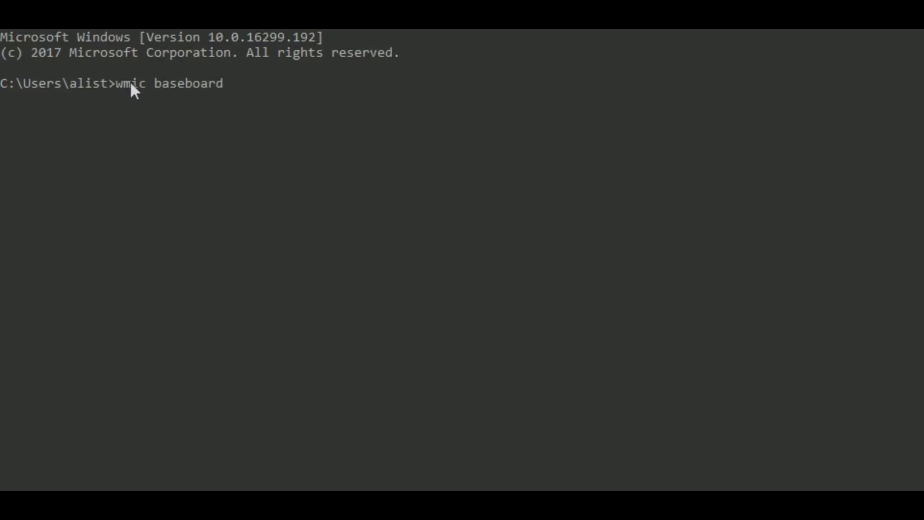
{"action": "type", "text": "get"}
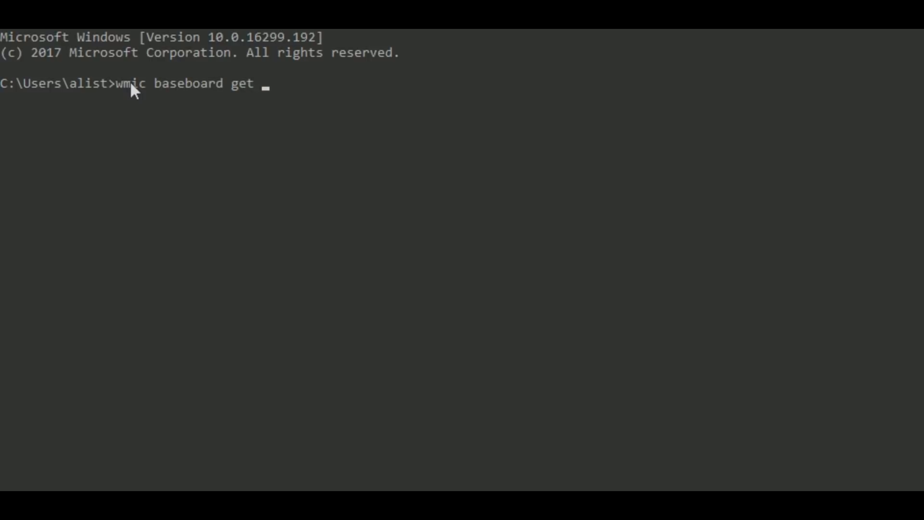
{"action": "type", "text": "product"}
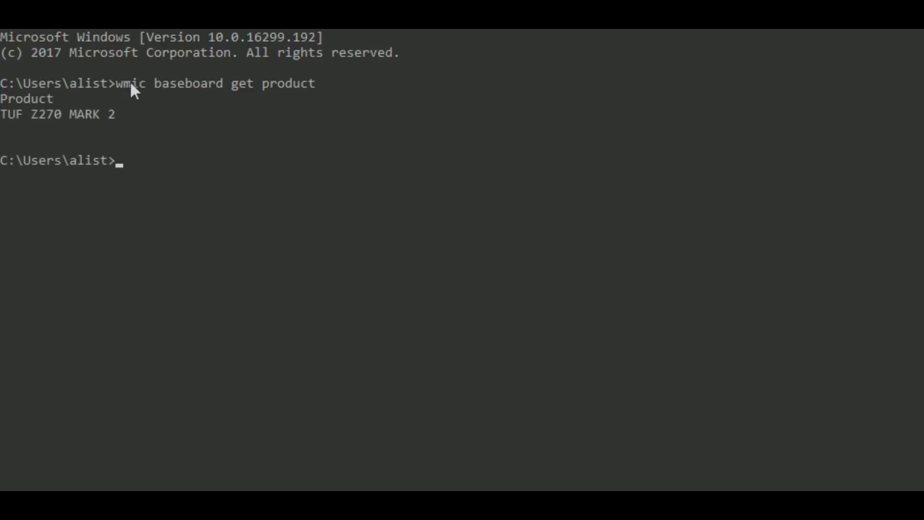
{"action": "mouse_move", "coordinate": [124, 117]}
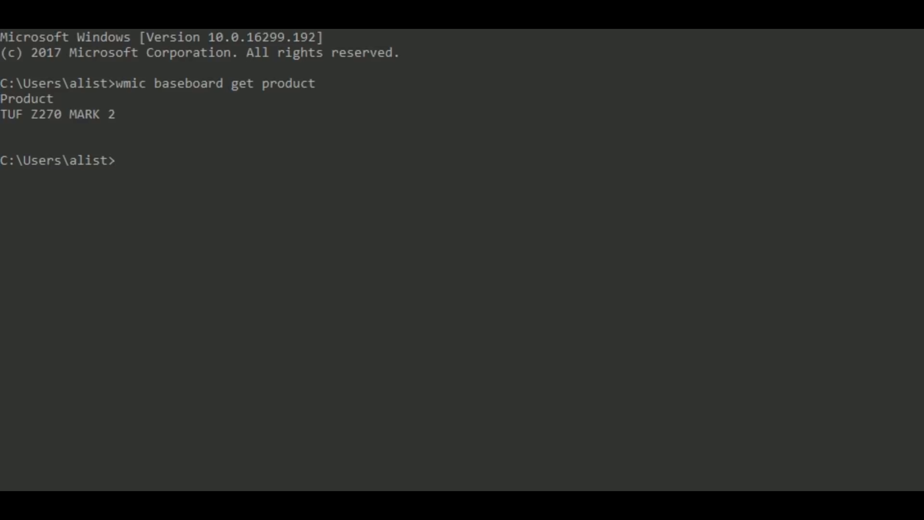
{"action": "mouse_move", "coordinate": [824, 160]}
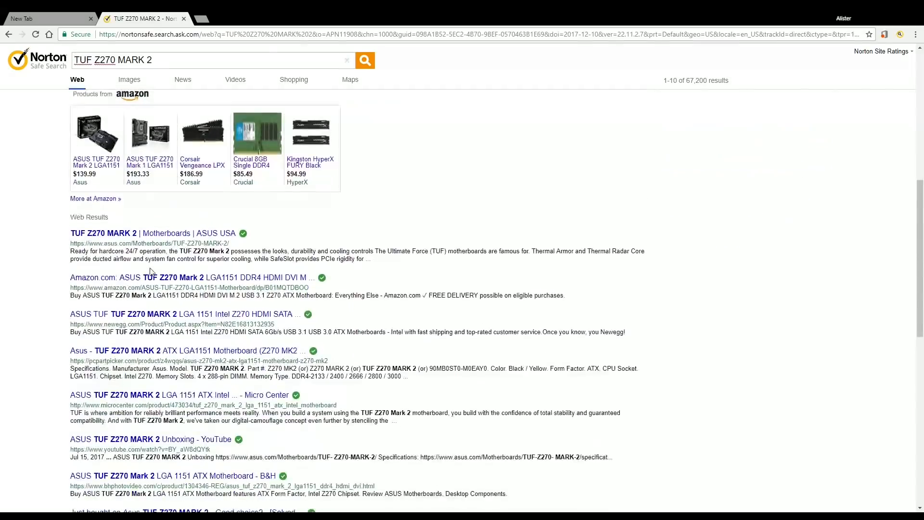
Highlight the asus.com address and open the 'TUF Z270 MARK 2 | Motherboards | ASUS USA' result
{"action": "scroll", "scroll_direction": "down", "scroll_amount": 3}
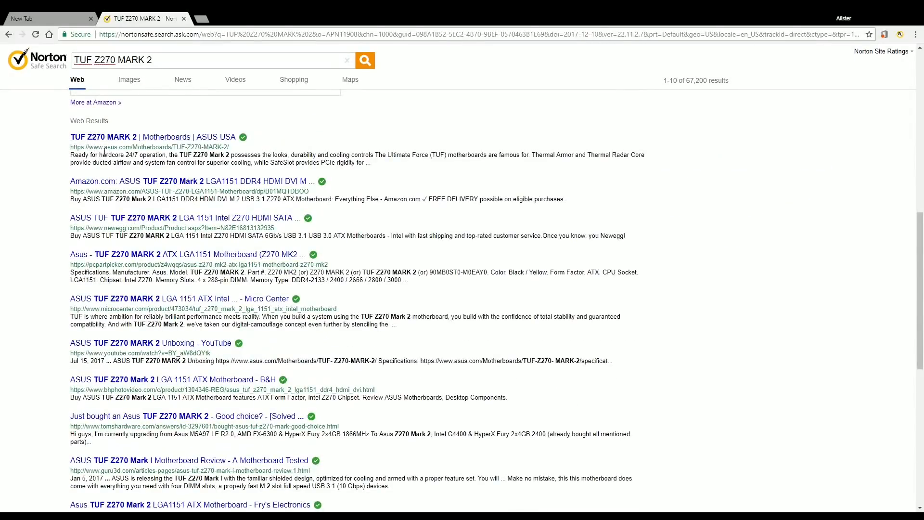
{"action": "double_click", "coordinate": [111, 147]}
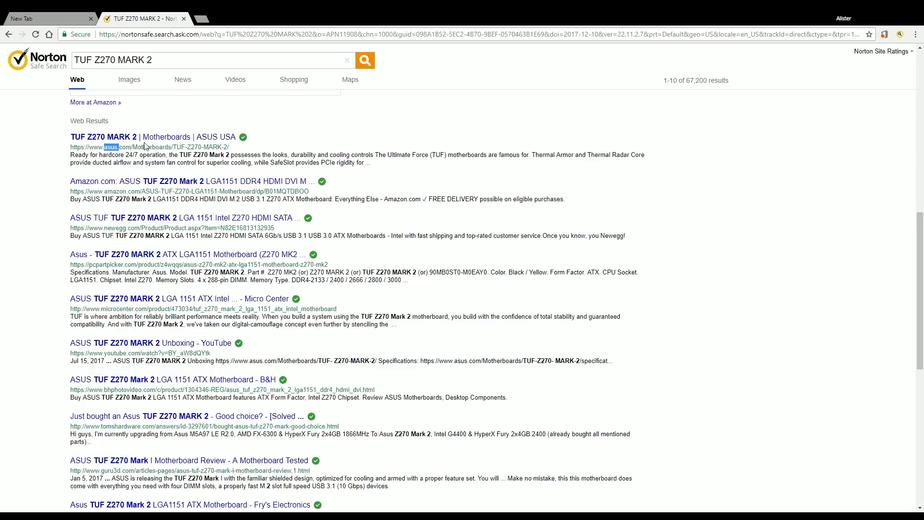
{"action": "left_click", "coordinate": [151, 137]}
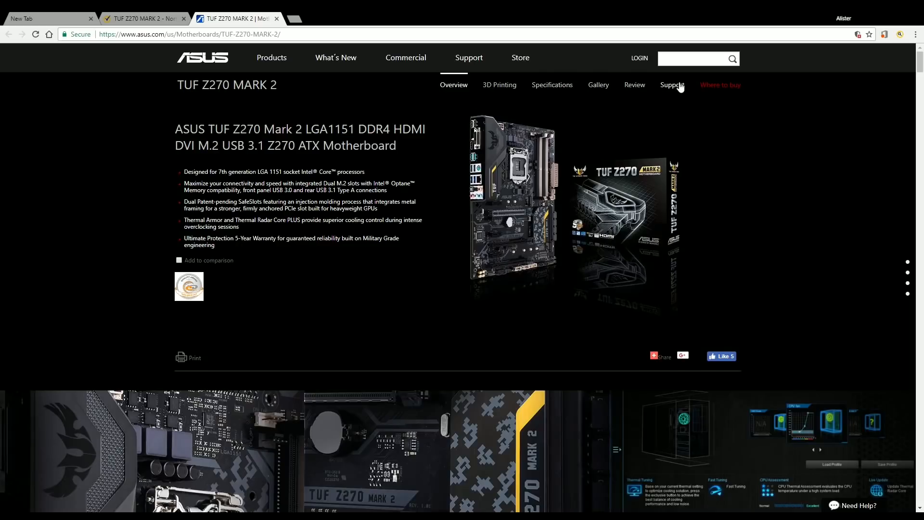
{"action": "mouse_move", "coordinate": [676, 86]}
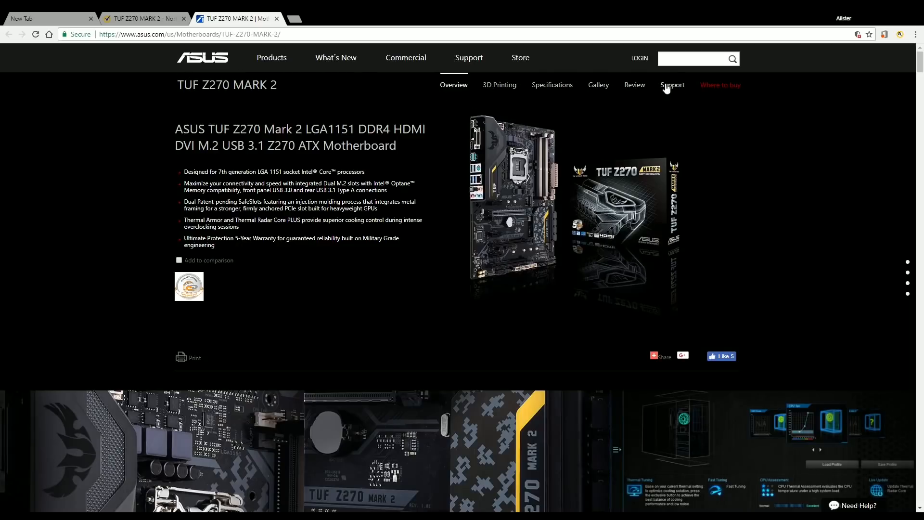
Show the TUF Z270 MARK 2 Driver & Tools list filtered to Windows 10 64-bit
{"action": "left_click", "coordinate": [672, 85]}
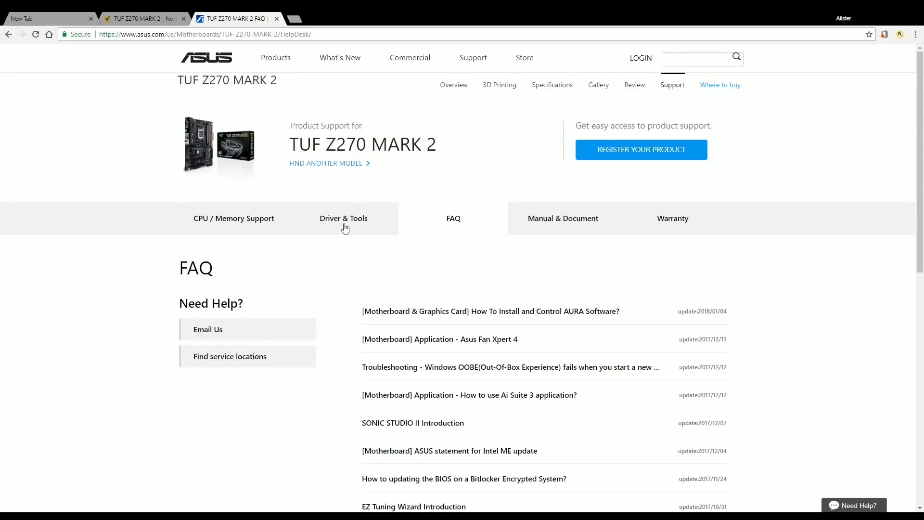
{"action": "left_click", "coordinate": [343, 219]}
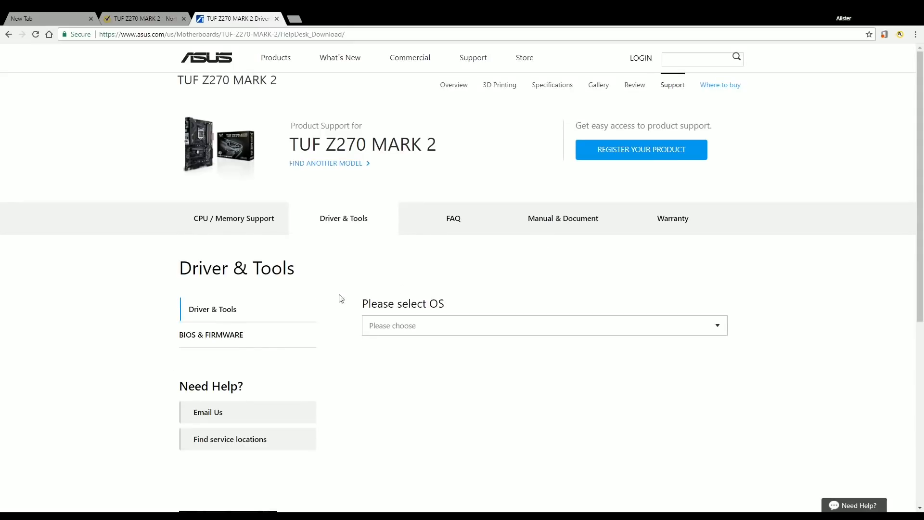
{"action": "mouse_move", "coordinate": [776, 327]}
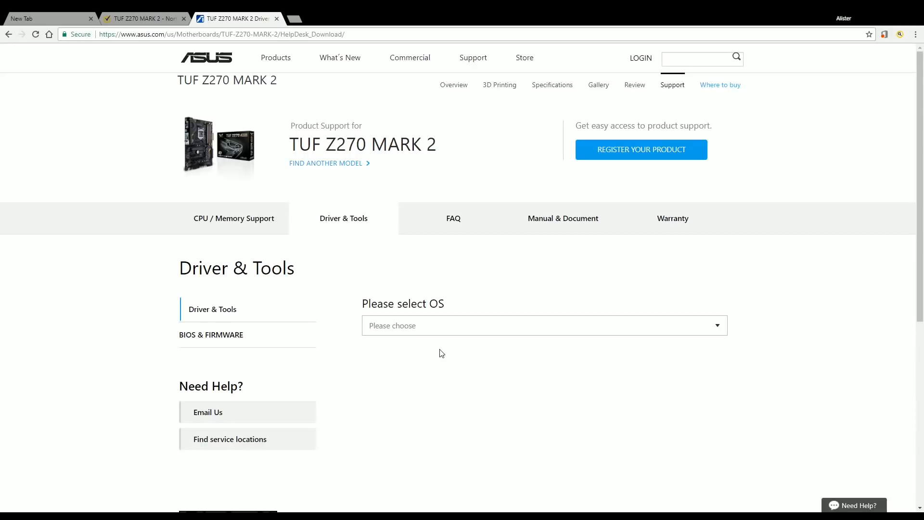
{"action": "left_click", "coordinate": [542, 325]}
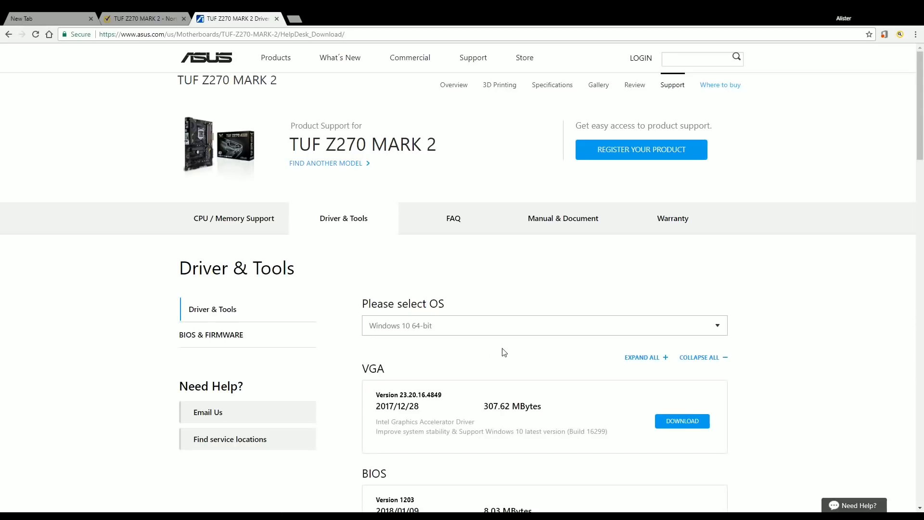
Scroll to the AUDIO section and highlight the Realtek Audio Driver version V6.0.1.8273
{"action": "scroll", "scroll_direction": "down", "scroll_amount": 3}
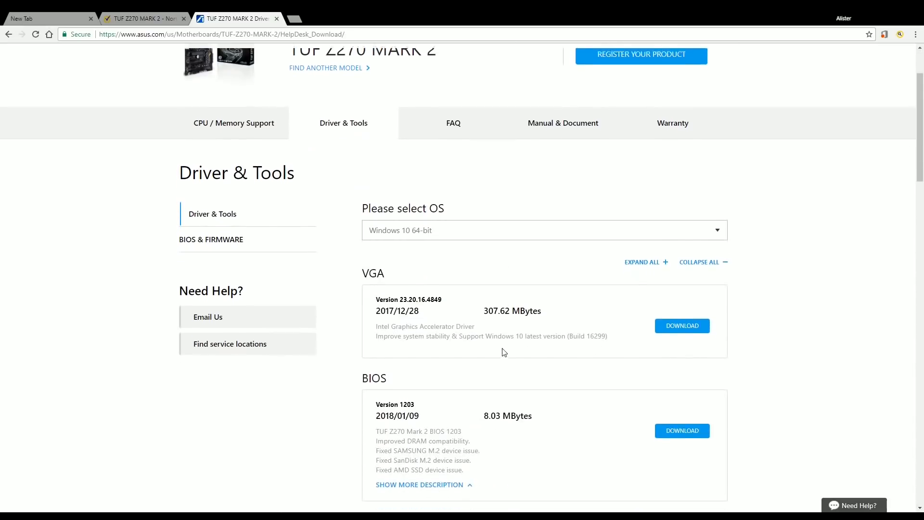
{"action": "scroll", "scroll_direction": "down", "scroll_amount": 3}
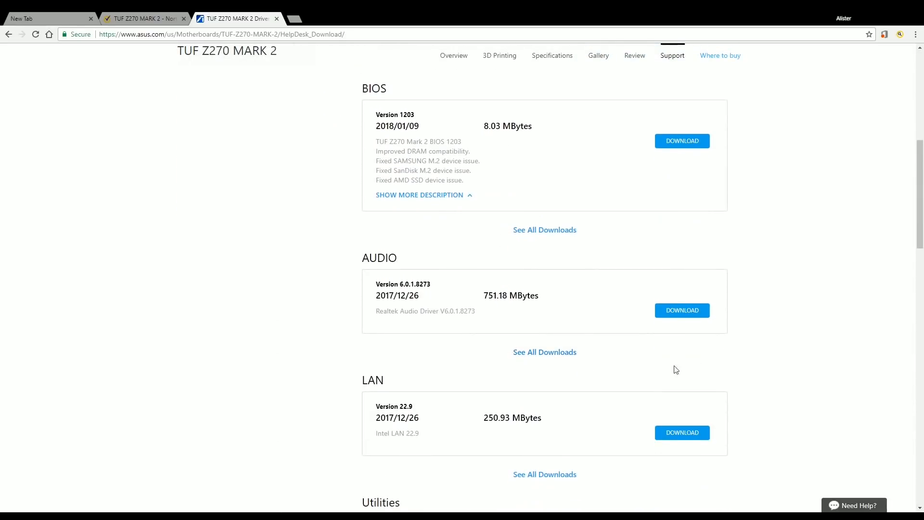
{"action": "mouse_move", "coordinate": [443, 319]}
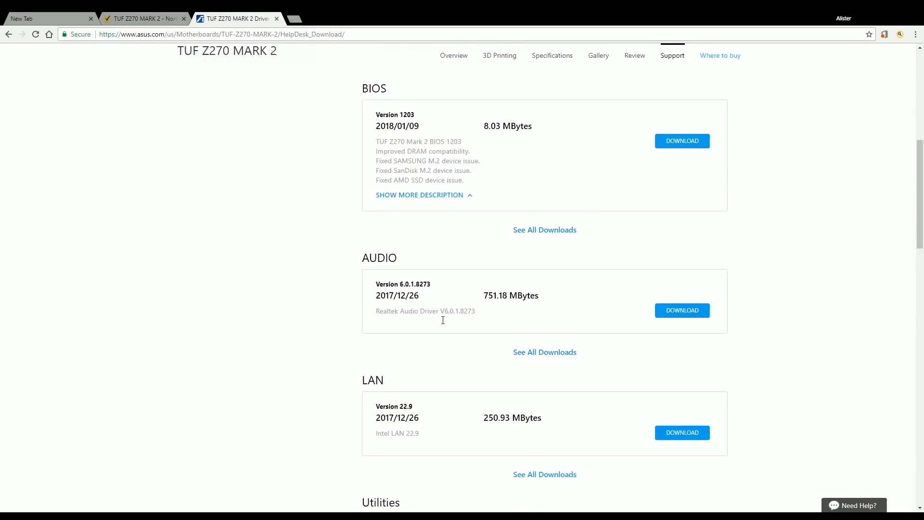
{"action": "double_click", "coordinate": [456, 311]}
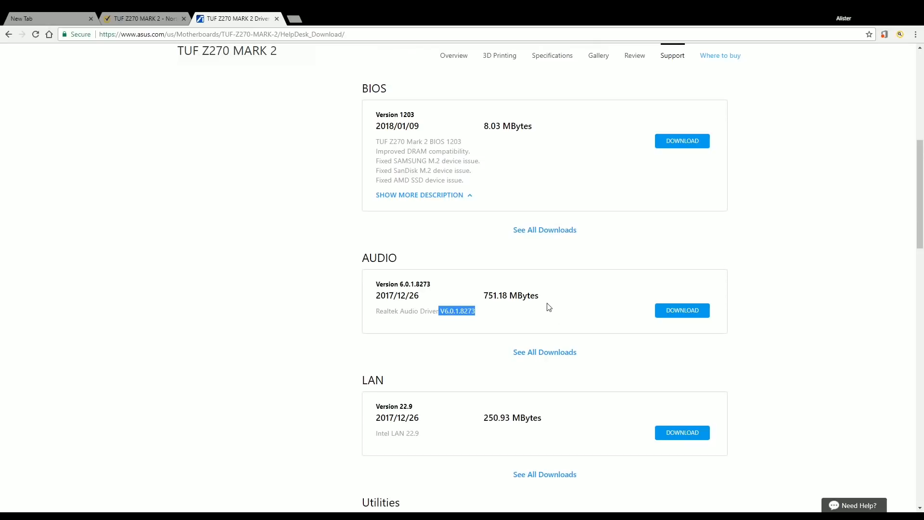
{"action": "mouse_move", "coordinate": [561, 328]}
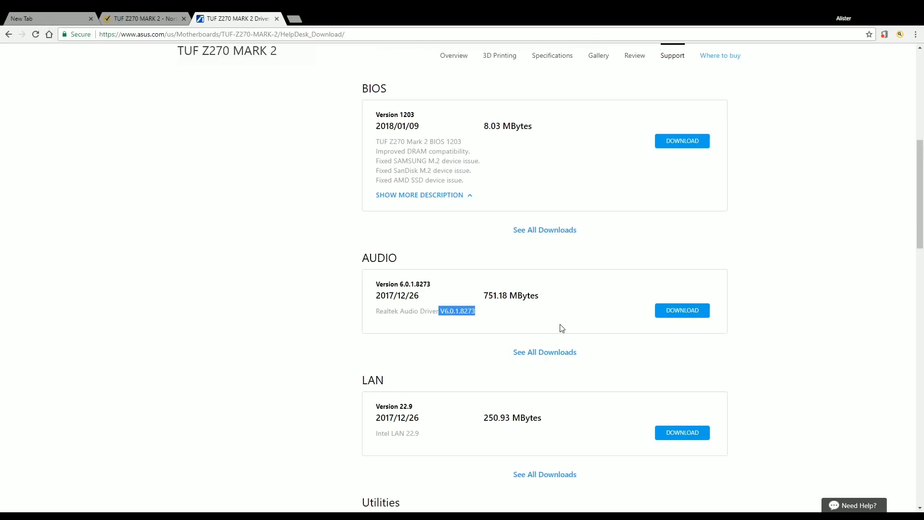
{"action": "mouse_move", "coordinate": [558, 328]}
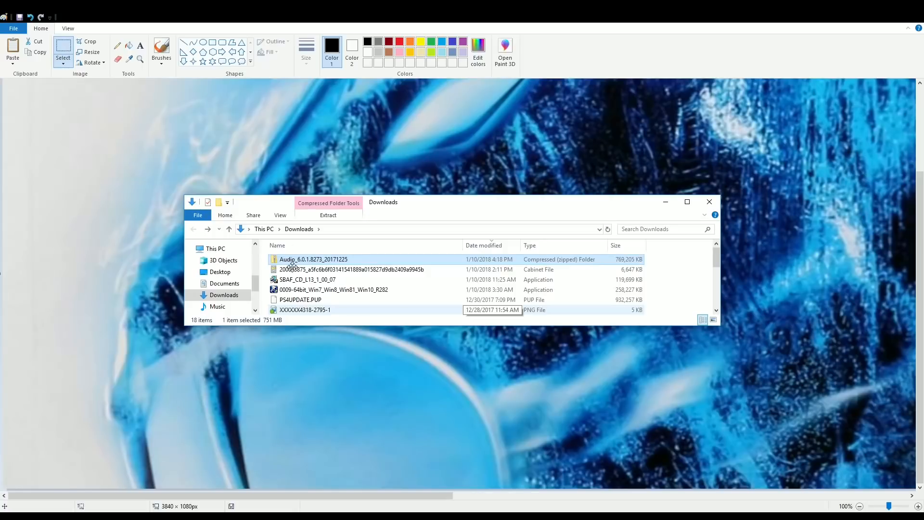
{"action": "mouse_move", "coordinate": [311, 271]}
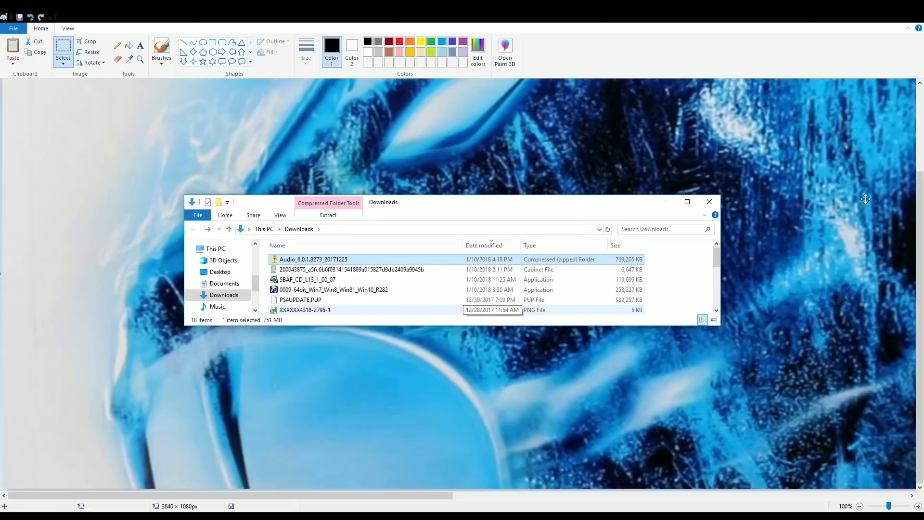
Open the Audio_6.0.1.8273_20171225 zip in Downloads to list its driver files including Setup
{"action": "double_click", "coordinate": [313, 259]}
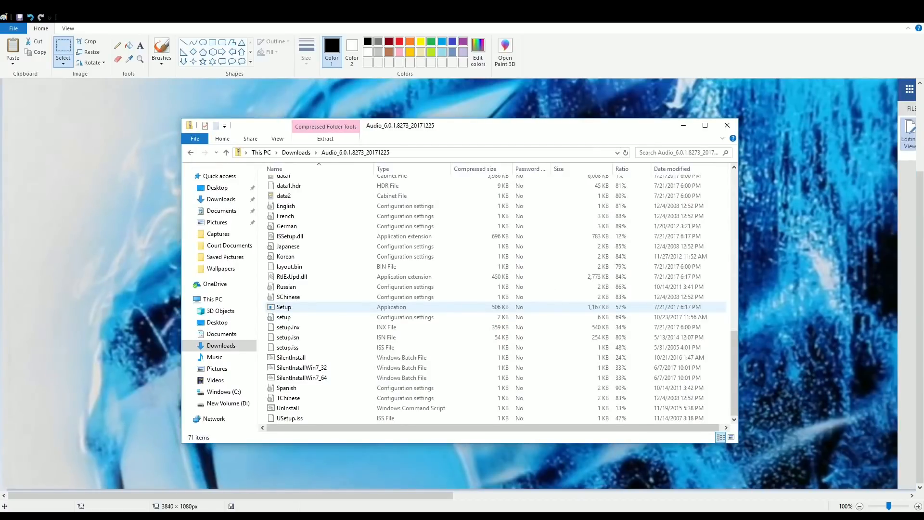
{"action": "mouse_move", "coordinate": [404, 161]}
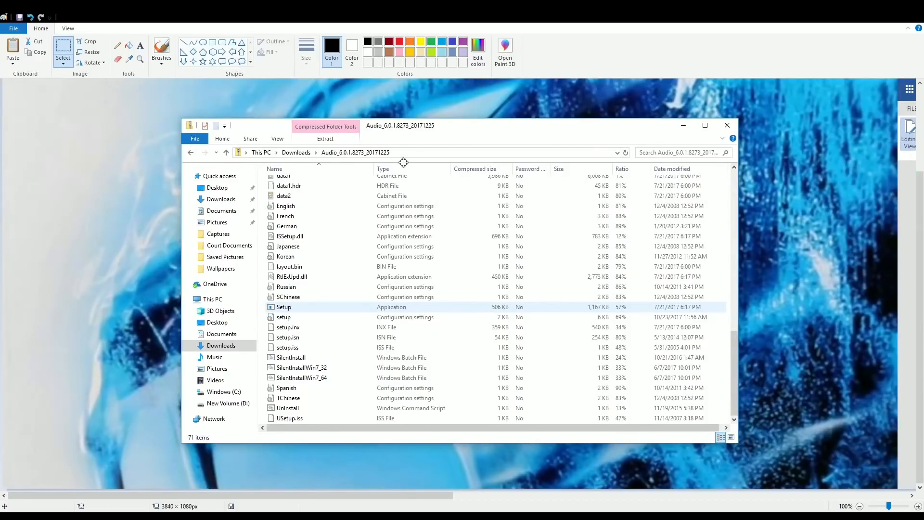
{"action": "mouse_move", "coordinate": [309, 253]}
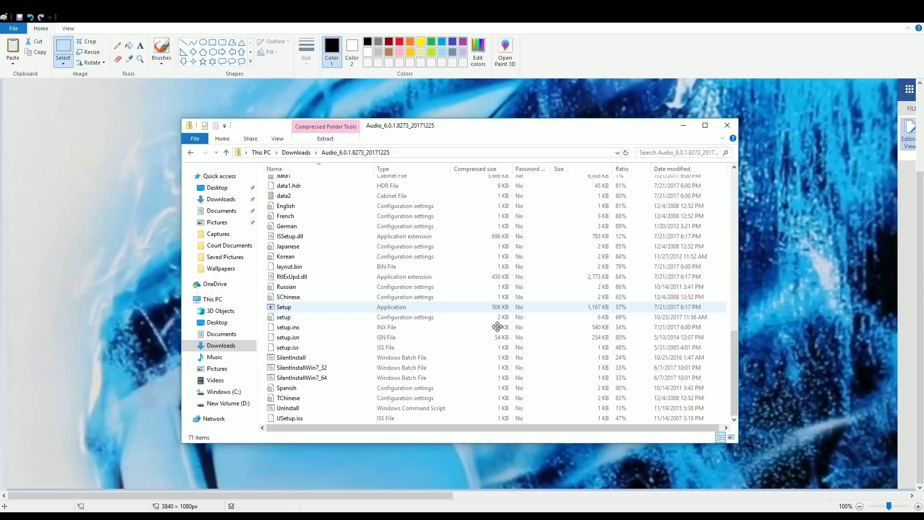
{"action": "mouse_move", "coordinate": [518, 324]}
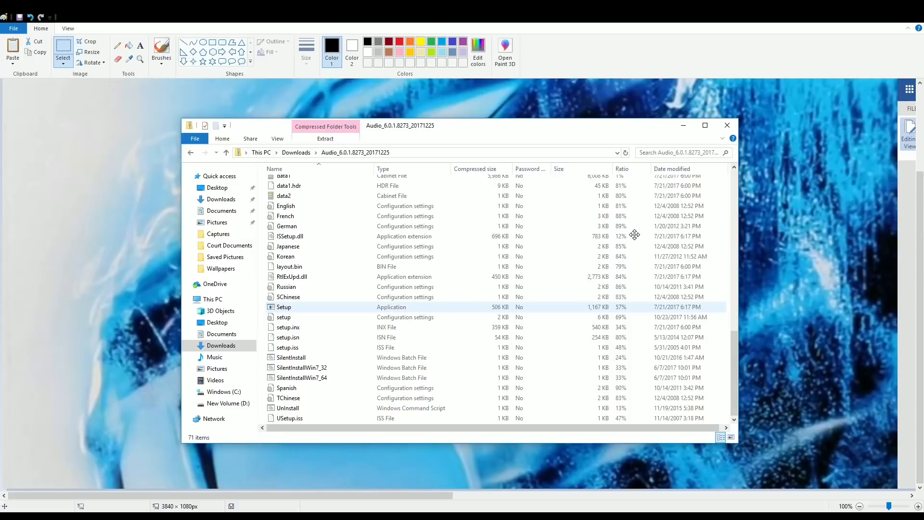
{"action": "mouse_move", "coordinate": [852, 250]}
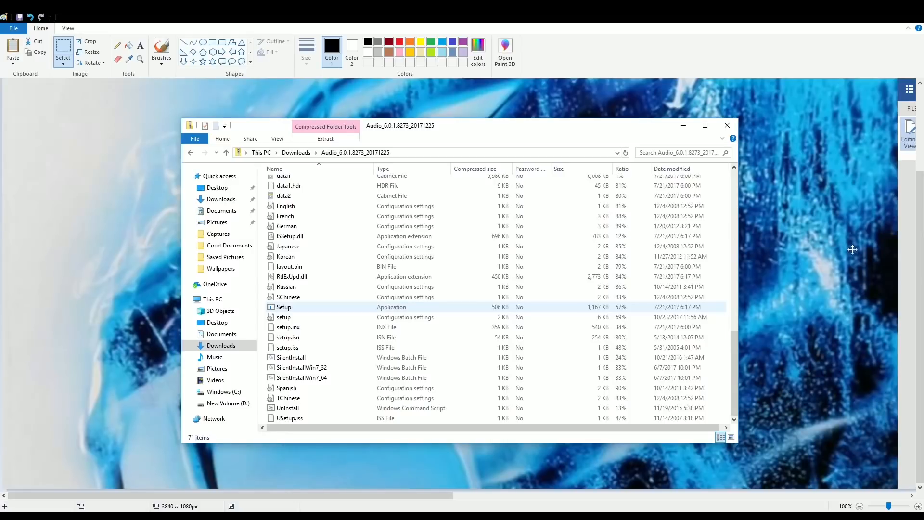
{"action": "mouse_move", "coordinate": [729, 269]}
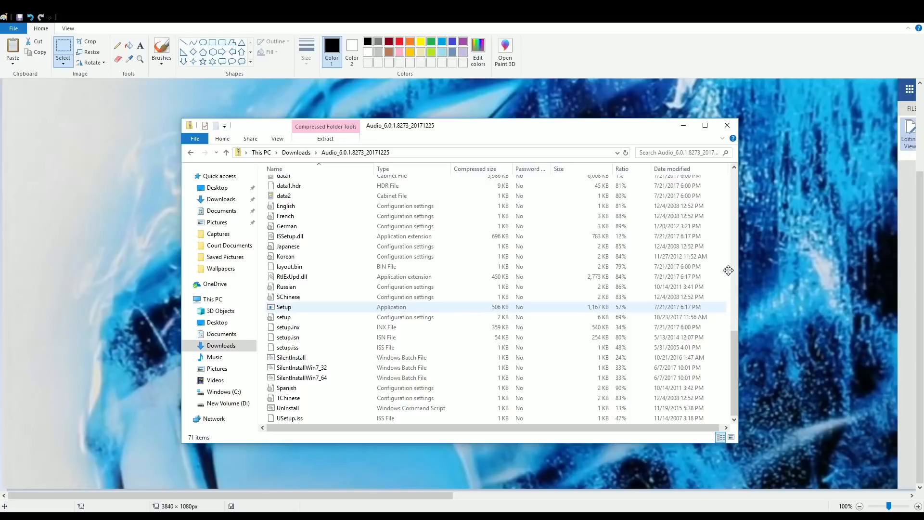
{"action": "mouse_move", "coordinate": [721, 297]}
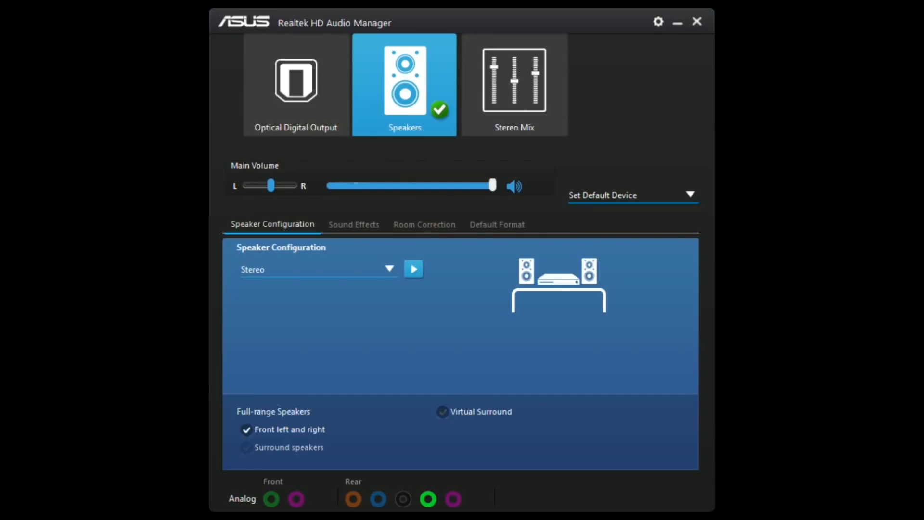
{"action": "mouse_move", "coordinate": [378, 437]}
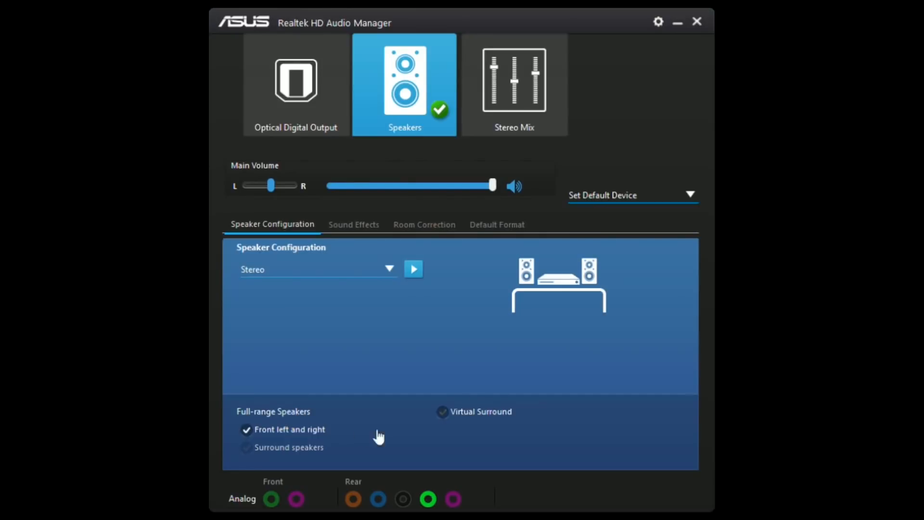
{"action": "mouse_move", "coordinate": [337, 43]}
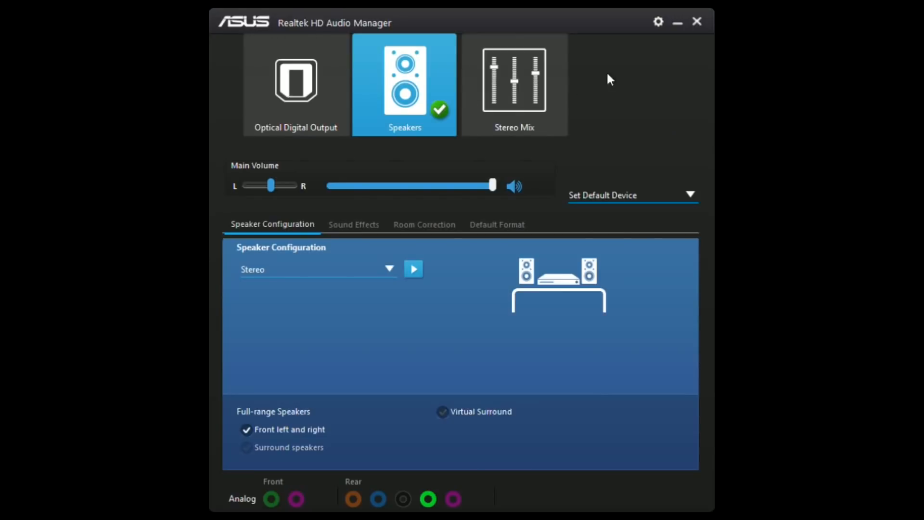
{"action": "mouse_move", "coordinate": [377, 463]}
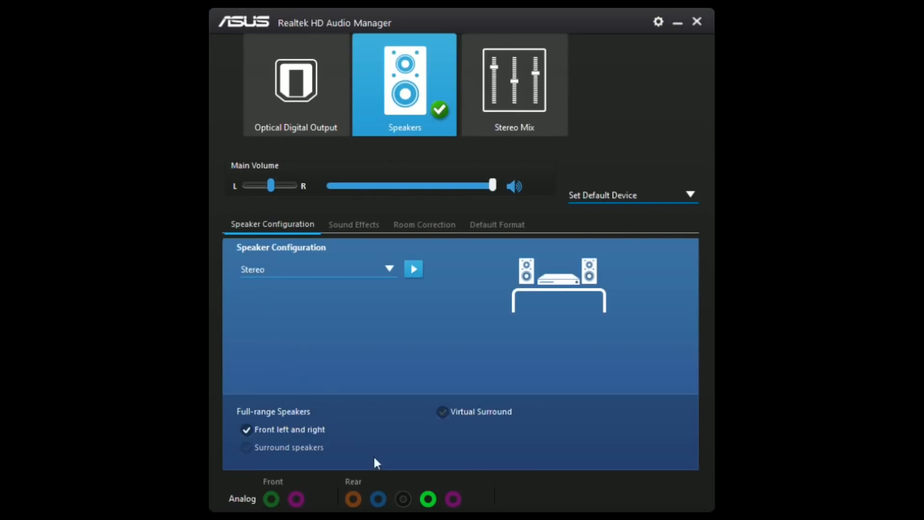
{"action": "mouse_move", "coordinate": [533, 44]}
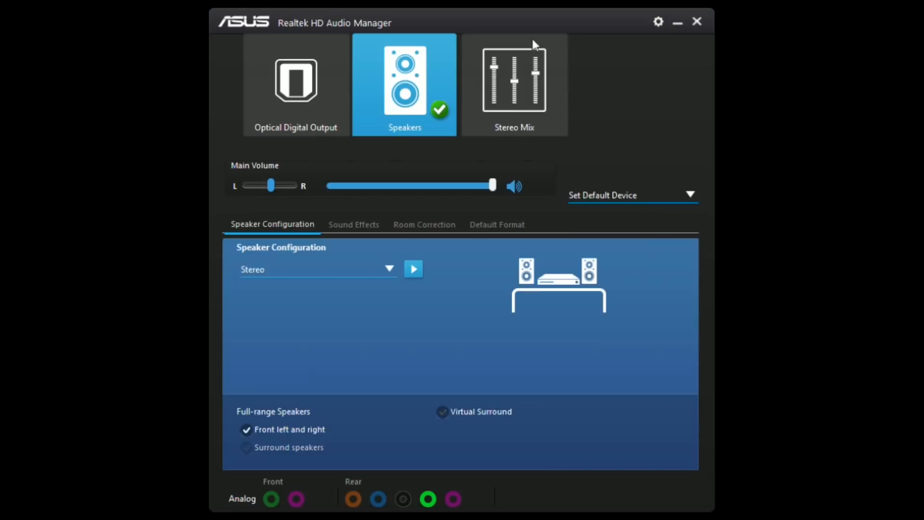
{"action": "mouse_move", "coordinate": [400, 38]}
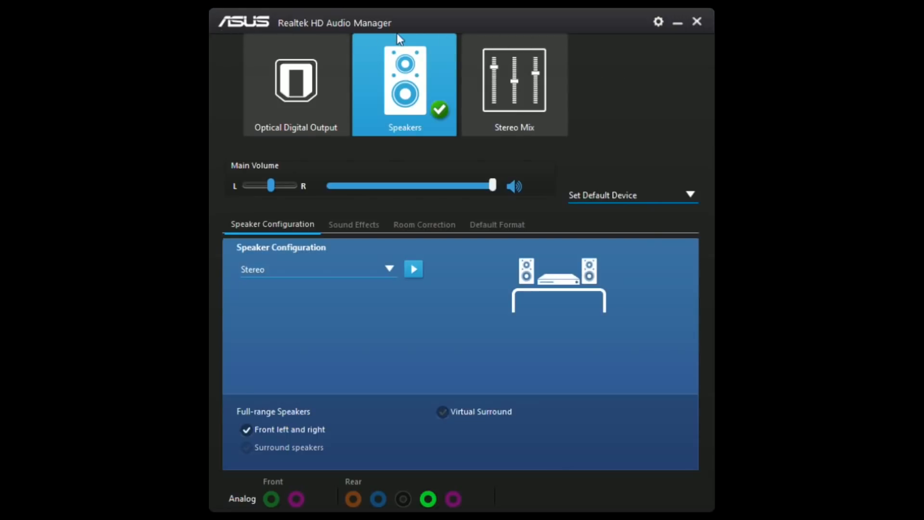
{"action": "mouse_move", "coordinate": [506, 443]}
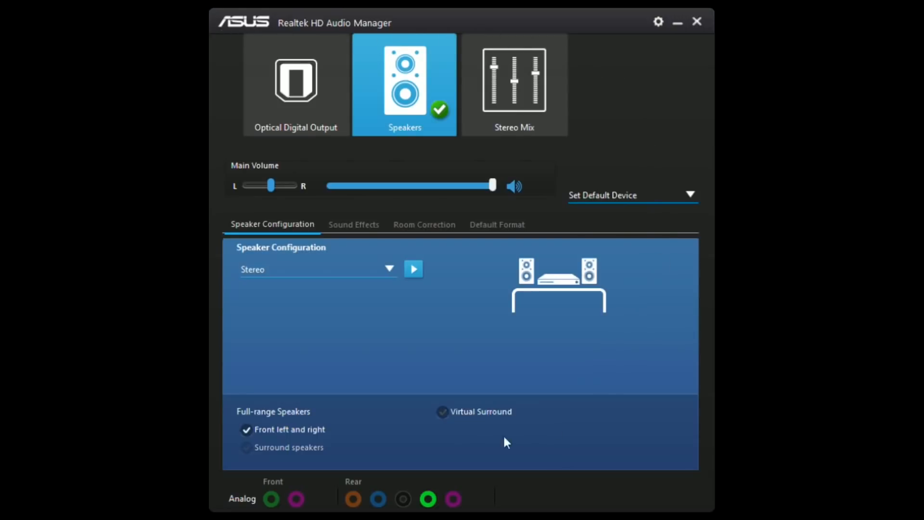
{"action": "mouse_move", "coordinate": [436, 131]}
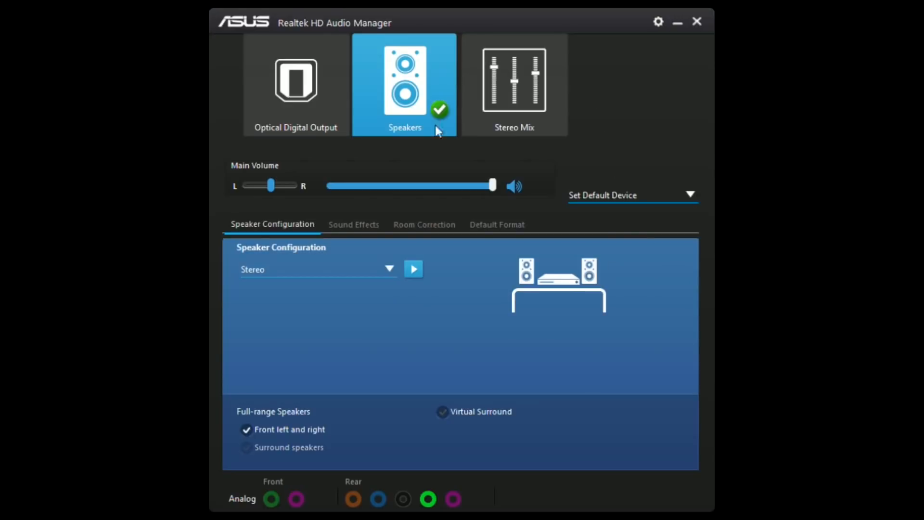
{"action": "mouse_move", "coordinate": [505, 330]}
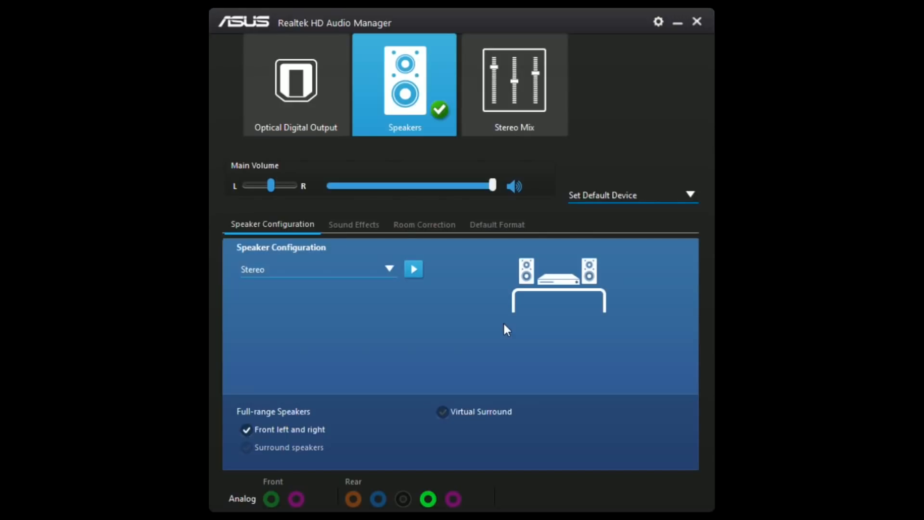
{"action": "mouse_move", "coordinate": [551, 189]}
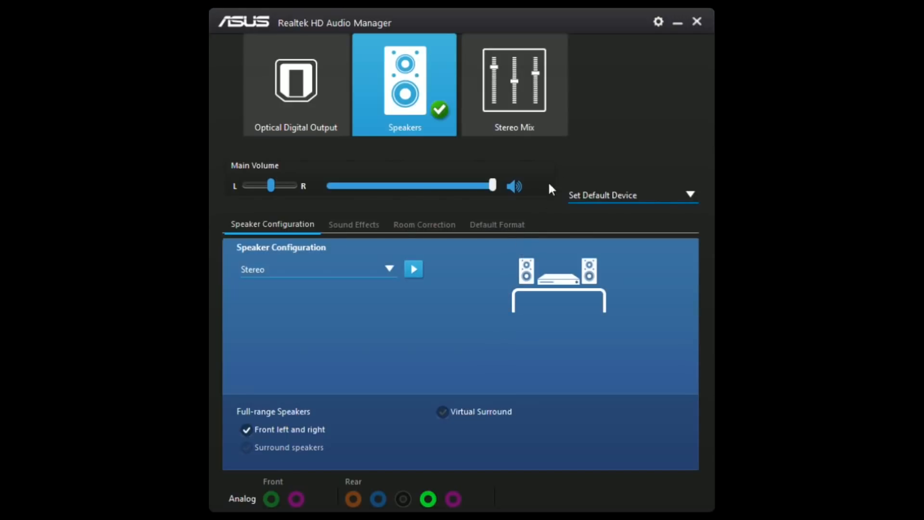